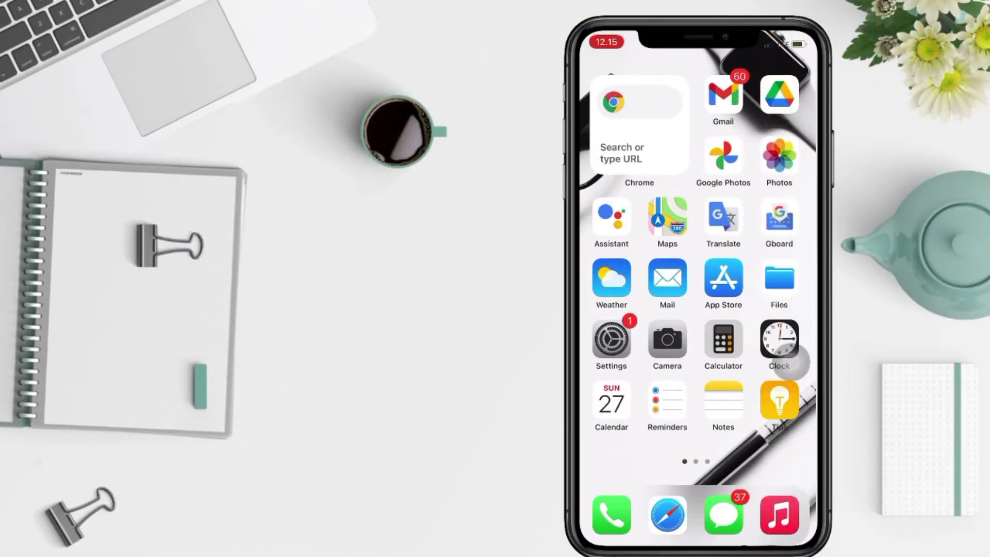
Step: Swipe through the home screen pages to land on the last page with Spotify
scroll("left", 3)
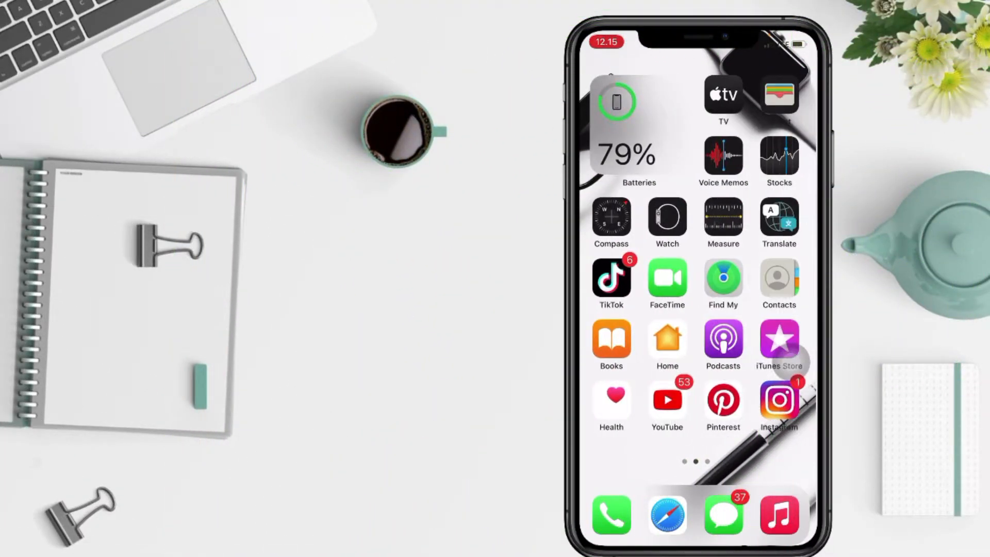
scroll("right", 3)
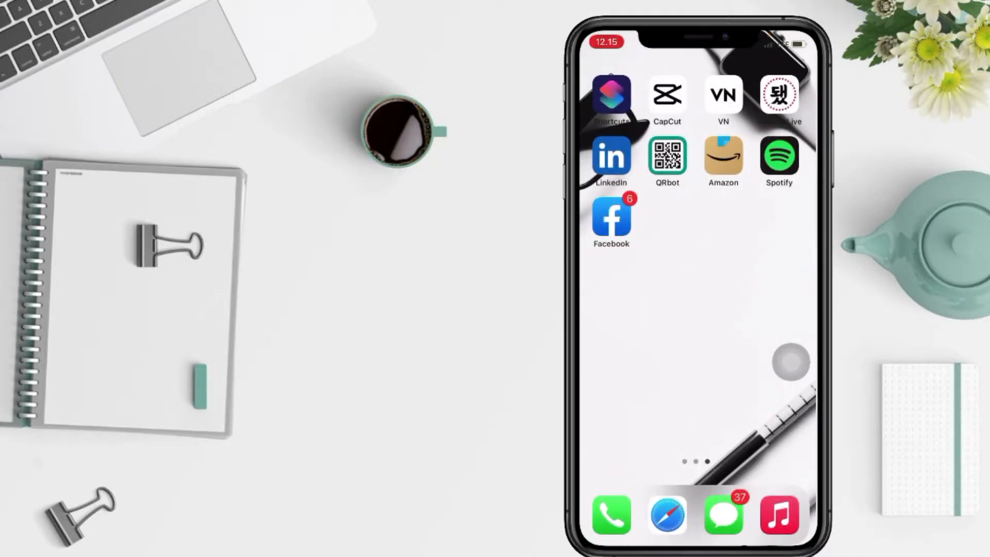
scroll("left", 3)
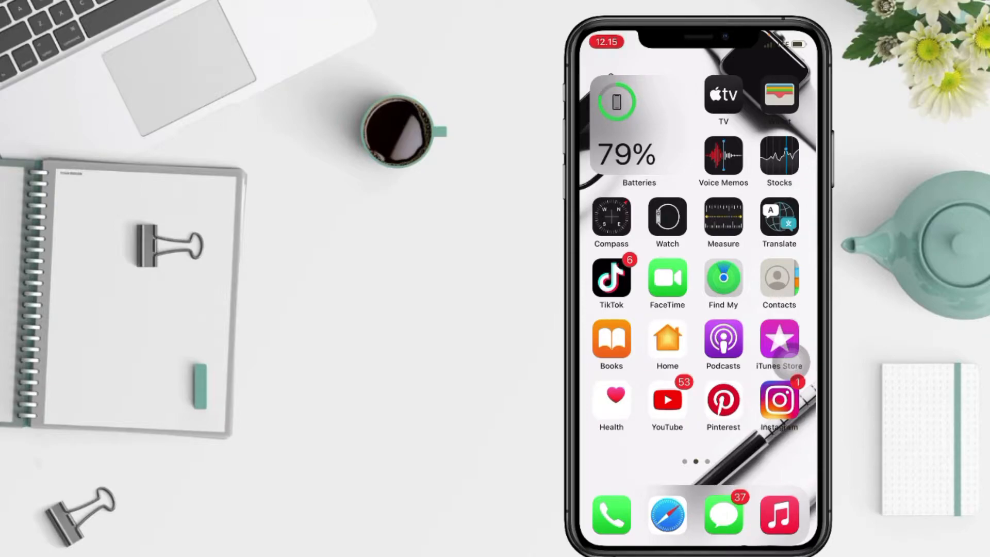
scroll("left", 3)
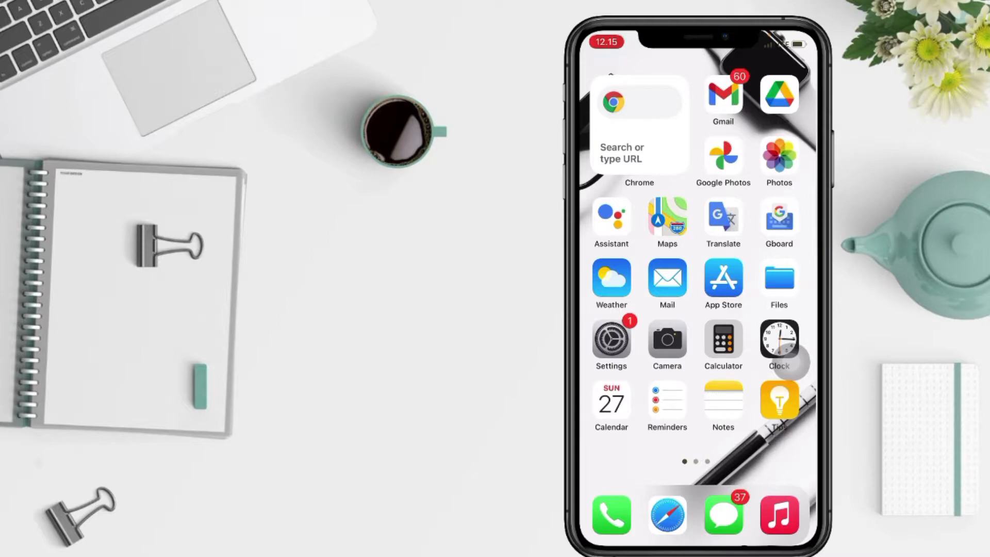
scroll("left", 3)
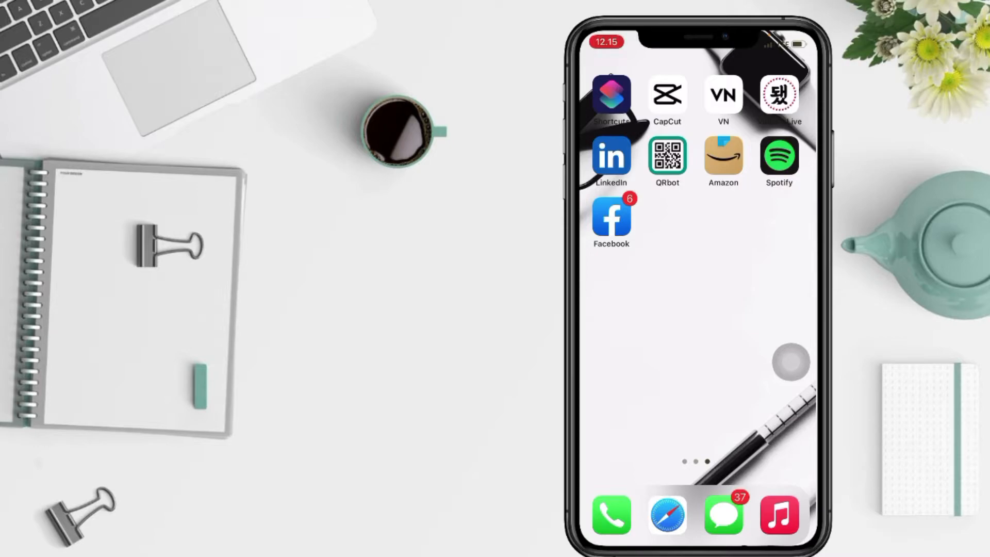
Step: Launch Spotify from the home screen and show Your Library
left_click(778, 158)
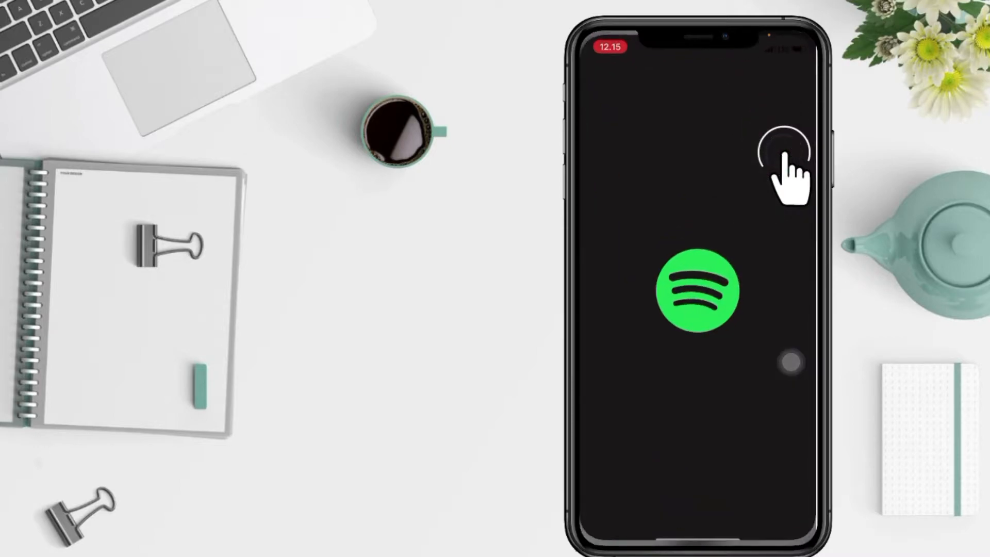
left_click(779, 148)
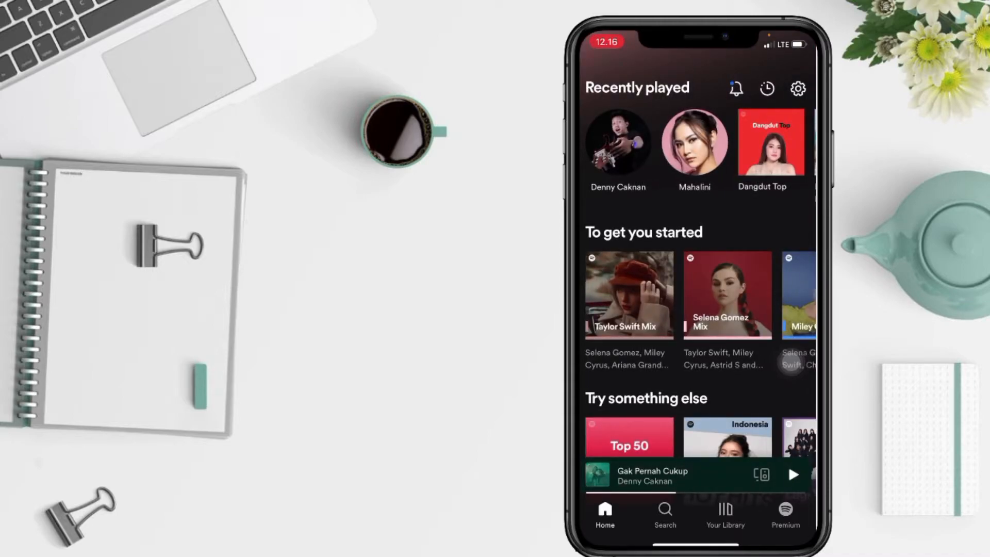
left_click(725, 511)
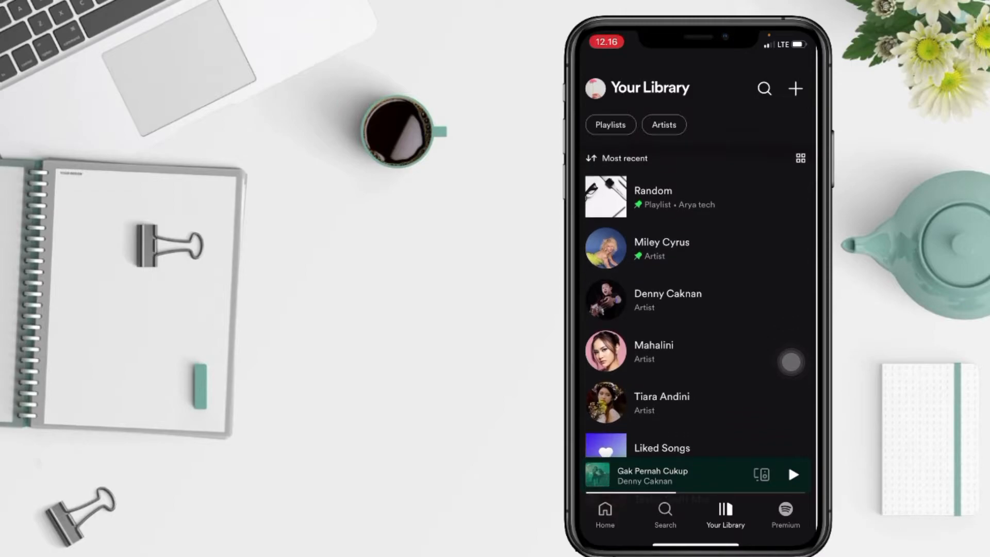
Step: Start Fall Down from the Random playlist and expand the full now-playing screen
left_click(652, 195)
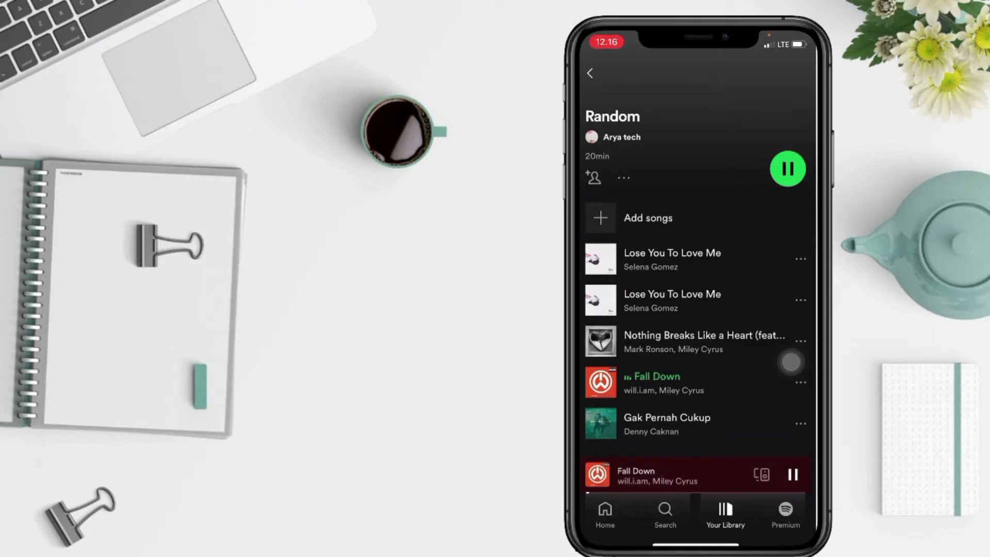
left_click(658, 474)
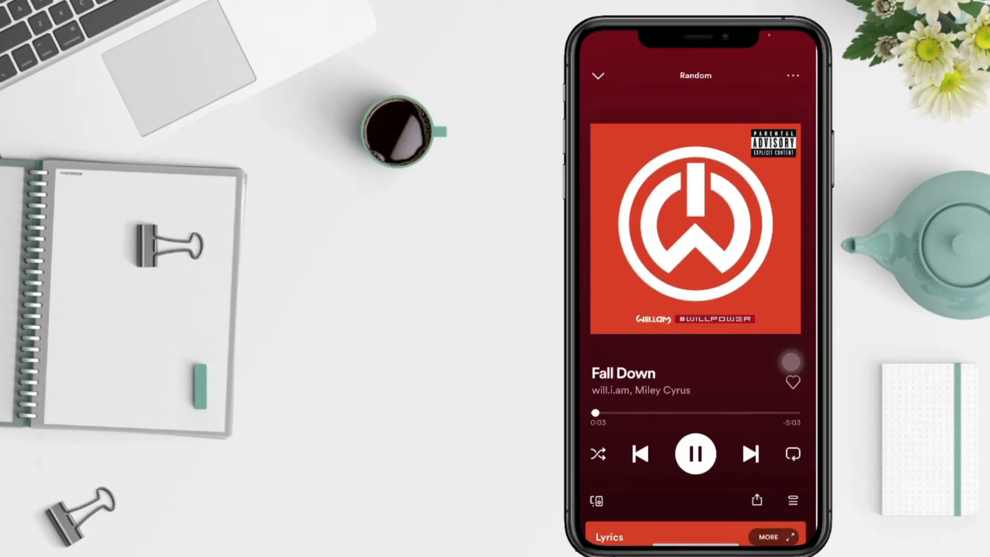
Step: Pause Fall Down, then toggle shuffle on and back off so its icon is white
left_click(695, 454)
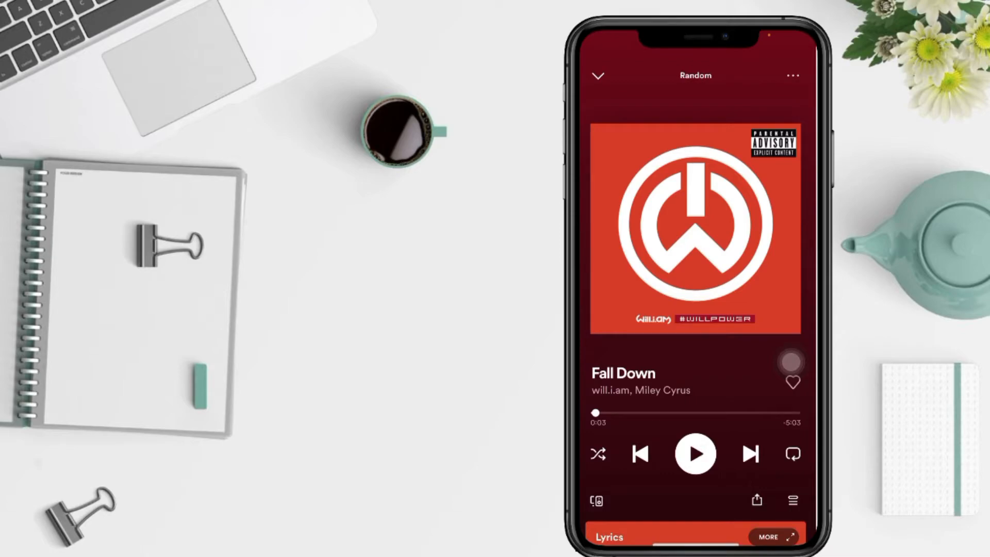
left_click(598, 453)
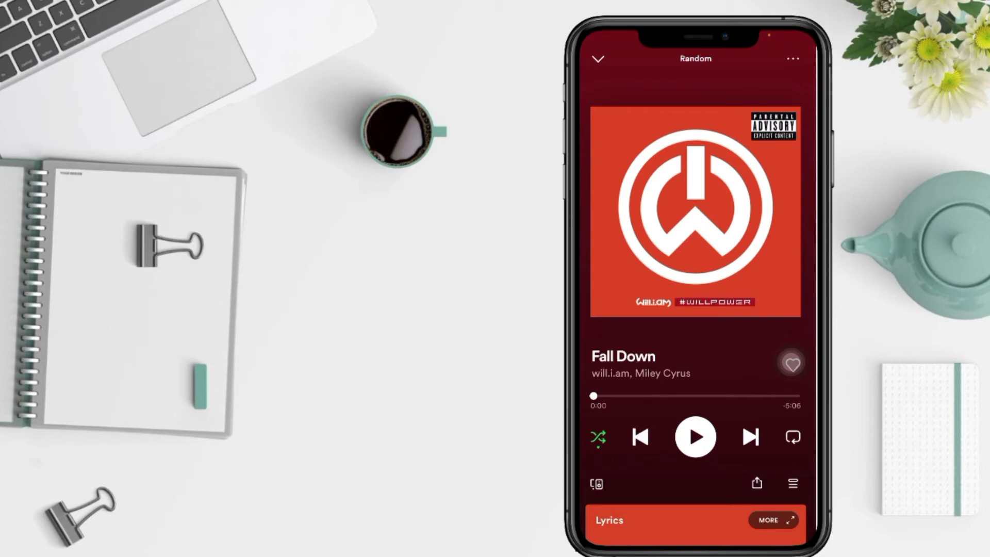
left_click(598, 437)
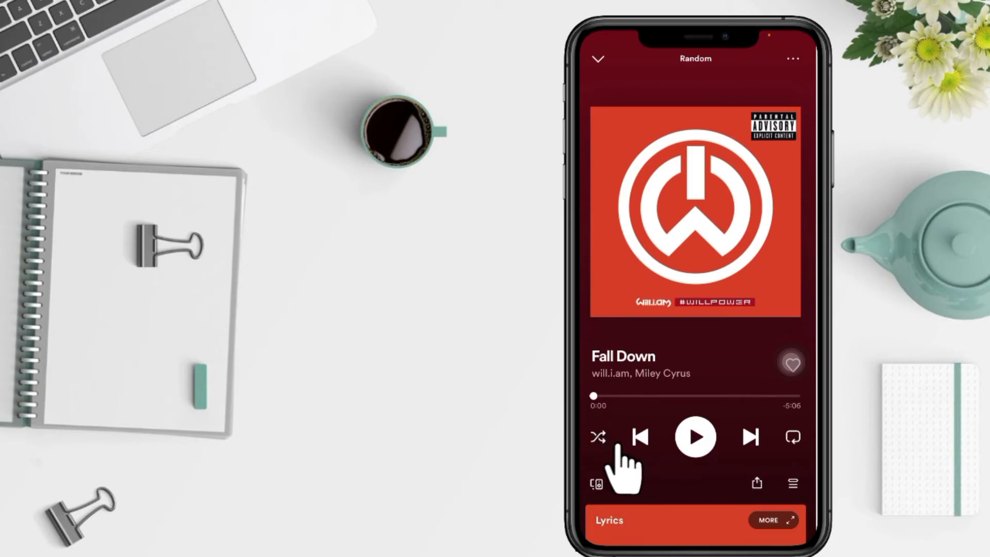